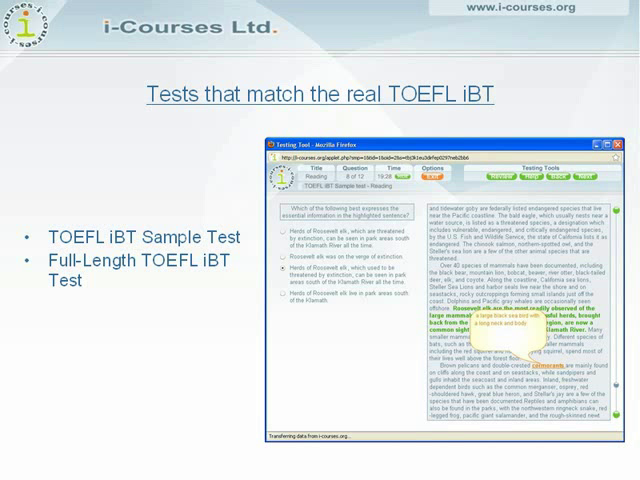
Advance past the TOEFL iBT tests slide and reach the i-Courses sample test page in Firefox
{"action": "key", "text": "Right"}
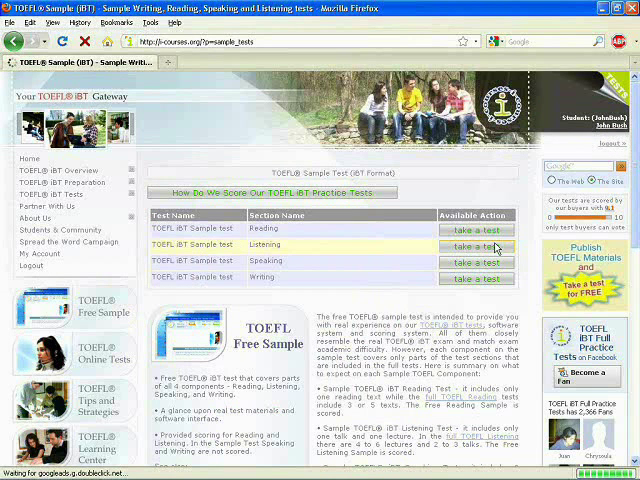
Launch the Reading sample test and continue past its section directions to the first passage
{"action": "left_click", "coordinate": [476, 244]}
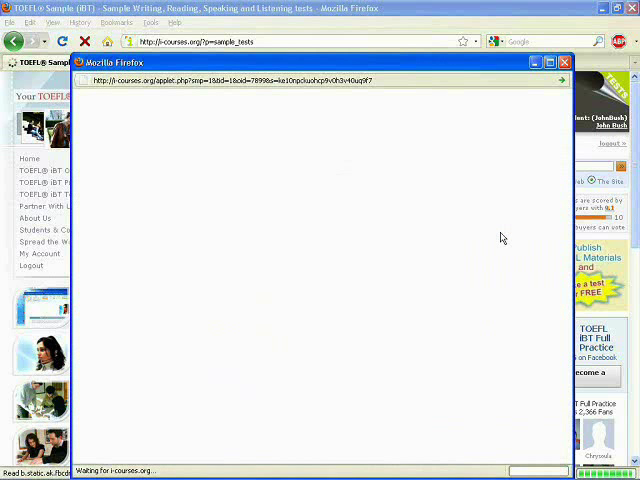
{"action": "mouse_move", "coordinate": [396, 220]}
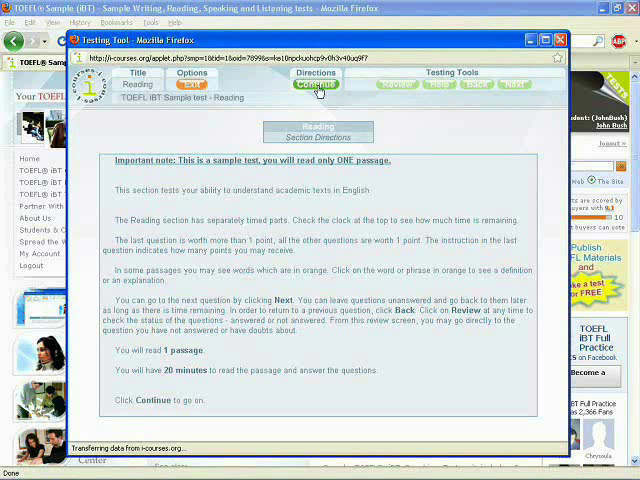
{"action": "left_click", "coordinate": [316, 84]}
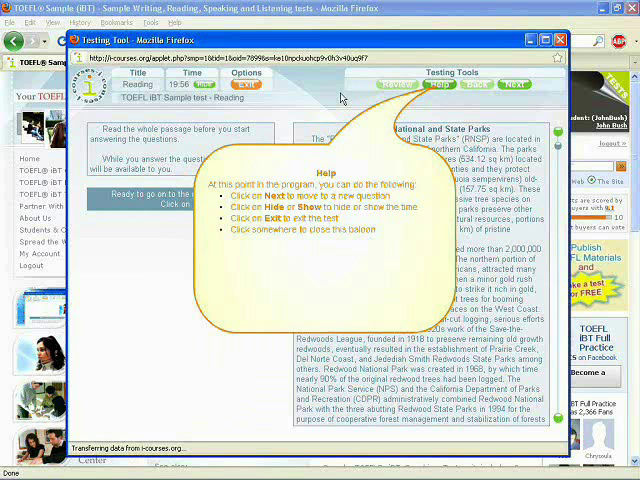
Dismiss the help balloon, stay in the test, read the Redwood parks passage and move to the questions
{"action": "left_click", "coordinate": [248, 76]}
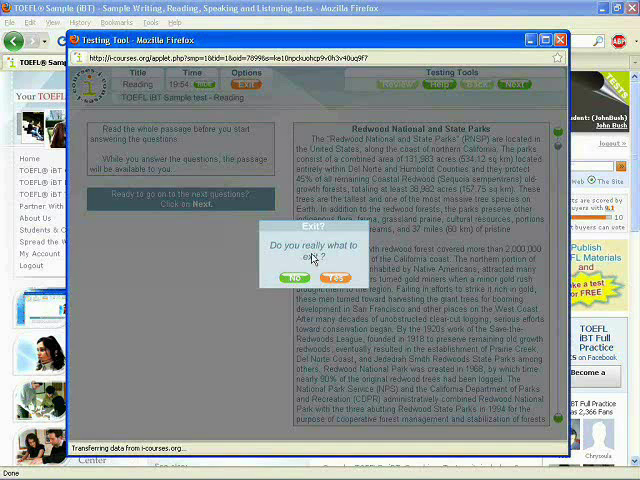
{"action": "left_click", "coordinate": [292, 276]}
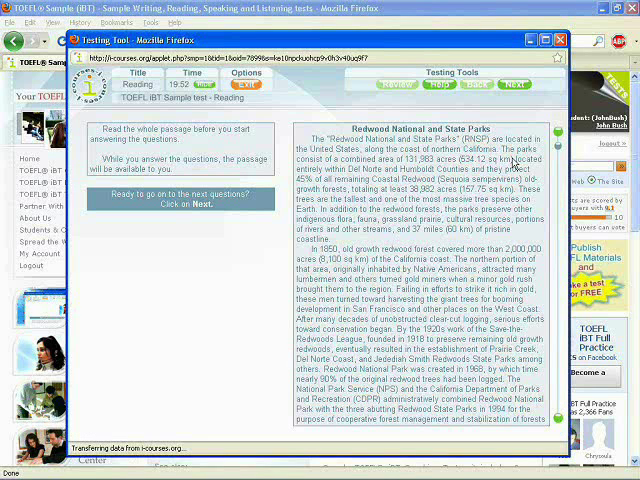
{"action": "scroll", "scroll_direction": "down", "scroll_amount": 3}
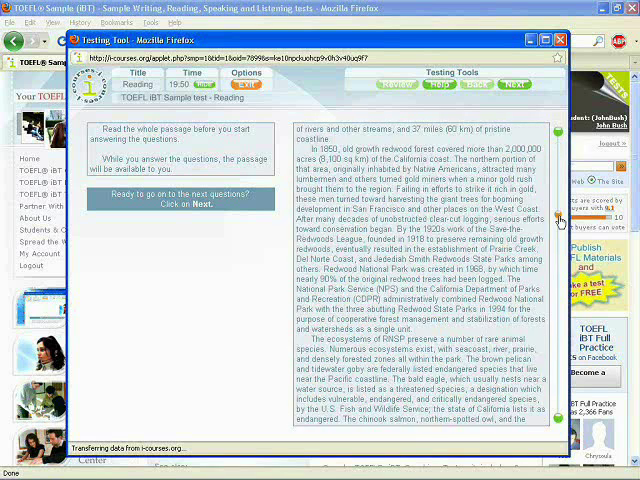
{"action": "scroll", "scroll_direction": "down", "scroll_amount": 3}
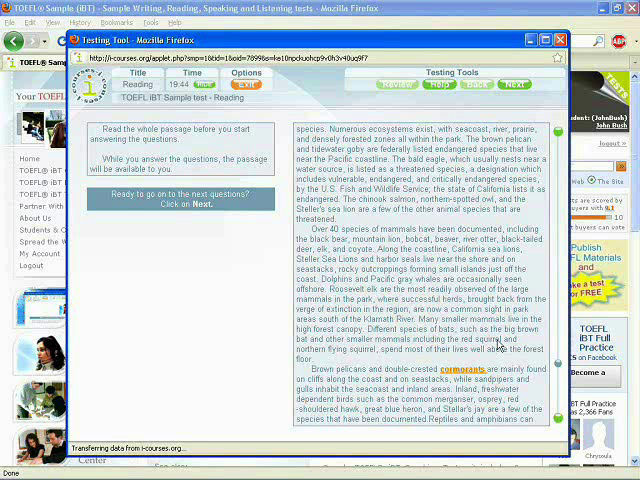
{"action": "left_click", "coordinate": [512, 84]}
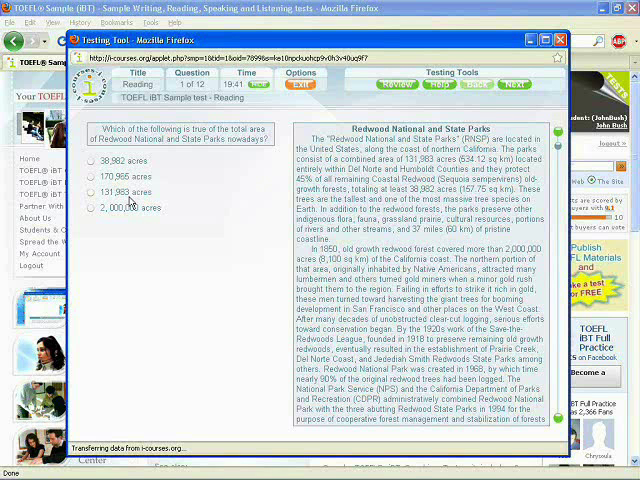
Choose an acreage answer for the parks' total area question and move to the next question
{"action": "left_click", "coordinate": [92, 192]}
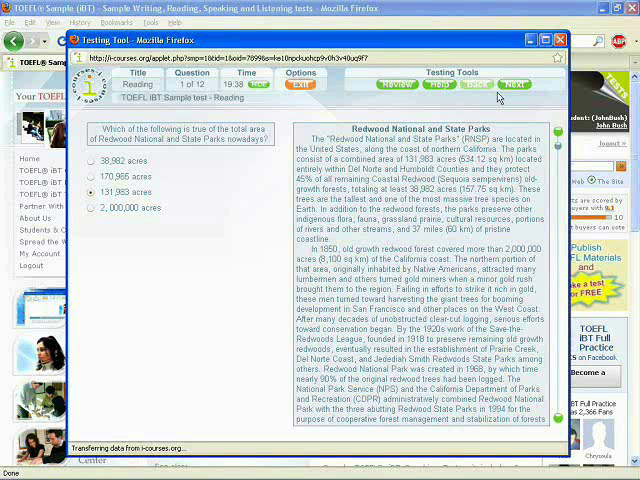
{"action": "left_click", "coordinate": [508, 84]}
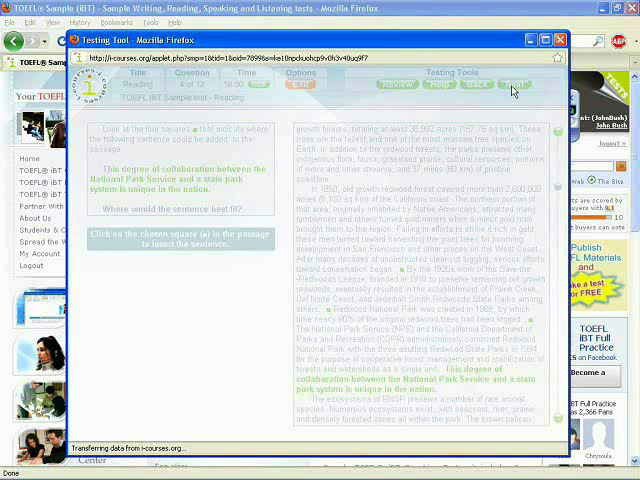
Reach the designation vocabulary question, then close the Reading window back to the section list
{"action": "left_click", "coordinate": [504, 86]}
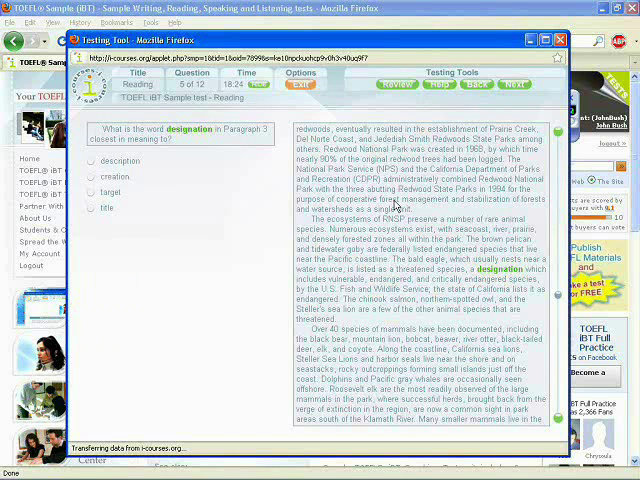
{"action": "left_click", "coordinate": [464, 108]}
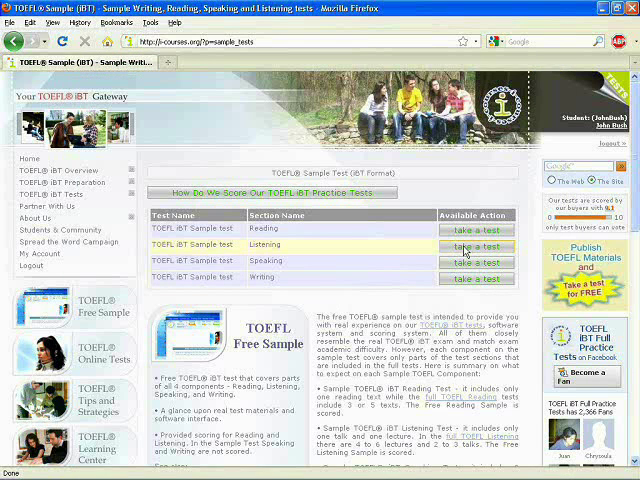
Launch the Listening sample test and continue past the volume and section directions to the first question
{"action": "left_click", "coordinate": [476, 246]}
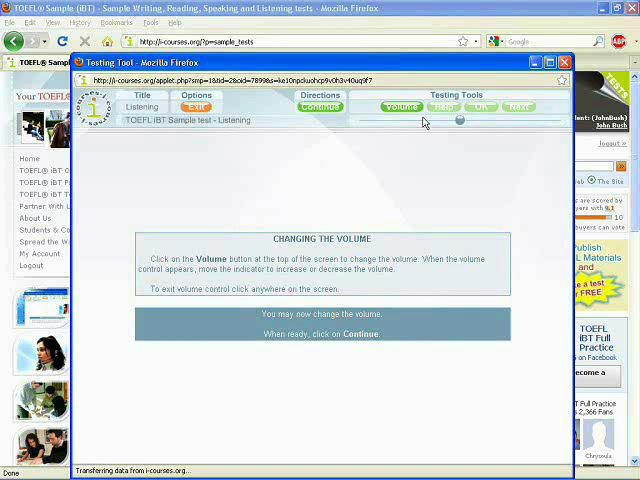
{"action": "left_click", "coordinate": [320, 108]}
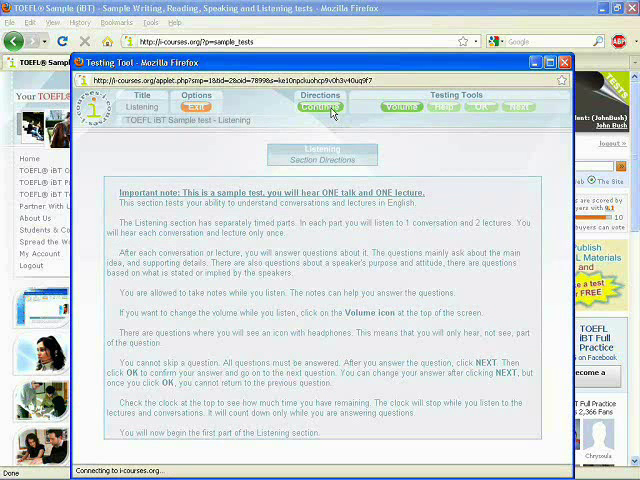
{"action": "left_click", "coordinate": [320, 108]}
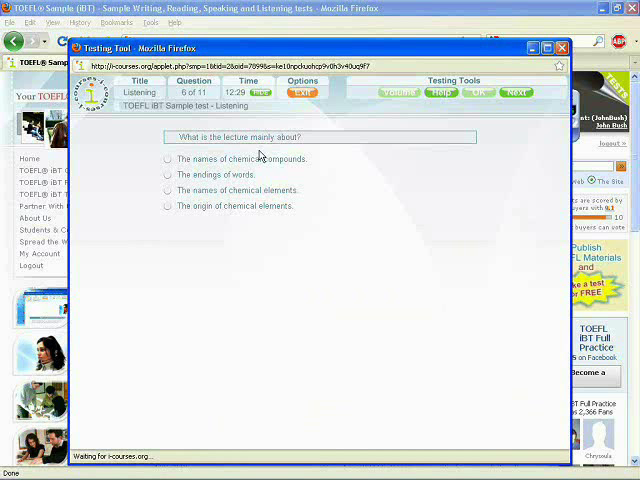
Answer the selenium question with two choices and advance to the professor-implication question
{"action": "left_click", "coordinate": [168, 174]}
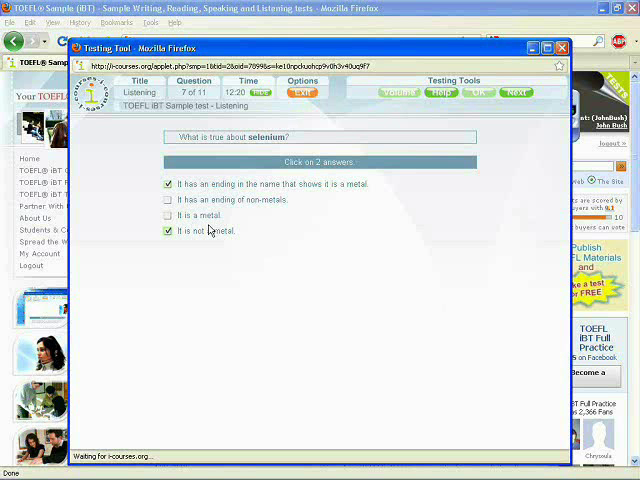
{"action": "left_click", "coordinate": [476, 92]}
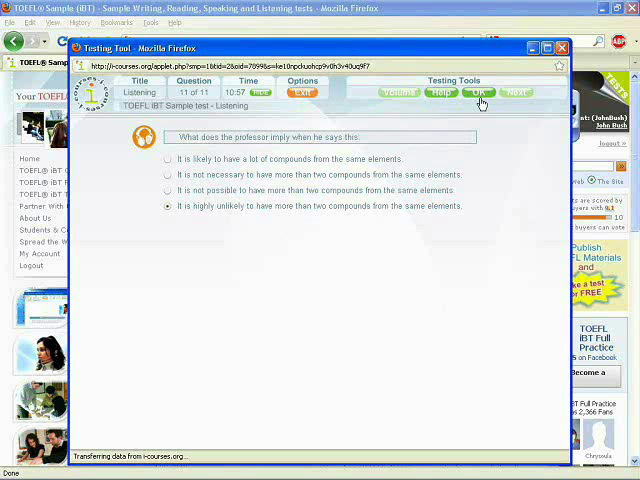
End the Listening section, review the answer explanations, then close the test window
{"action": "left_click", "coordinate": [480, 92]}
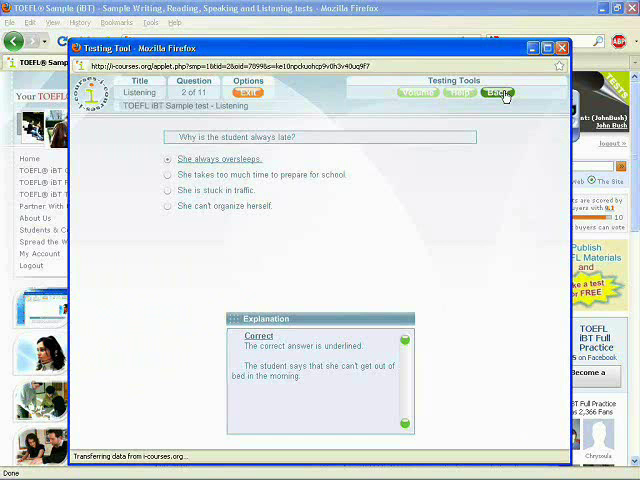
{"action": "left_click", "coordinate": [496, 92]}
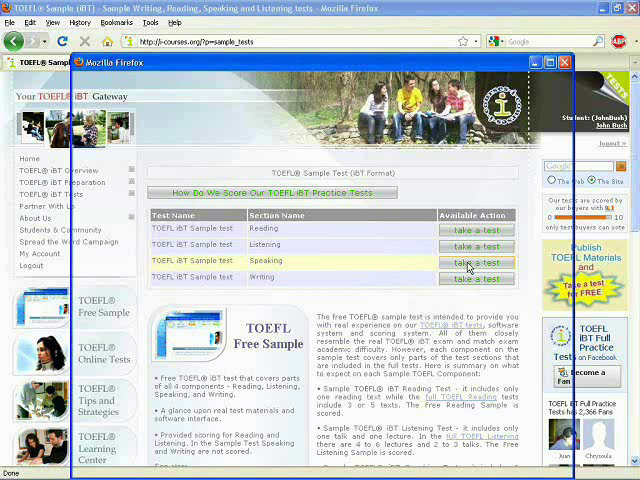
Launch the Speaking sample test and continue past the headset check to its section directions
{"action": "left_click", "coordinate": [476, 262]}
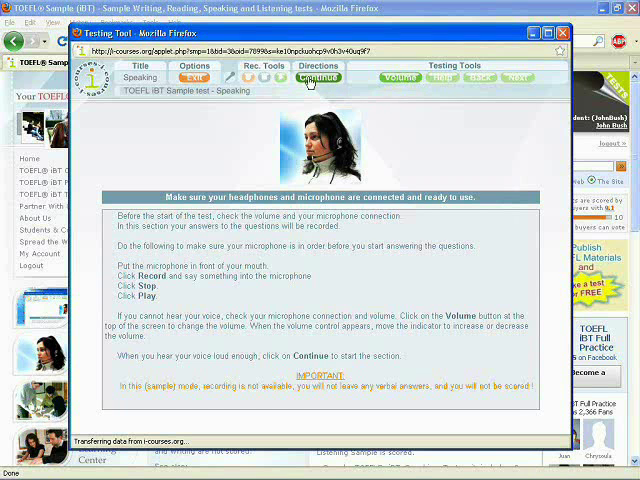
{"action": "left_click", "coordinate": [316, 78]}
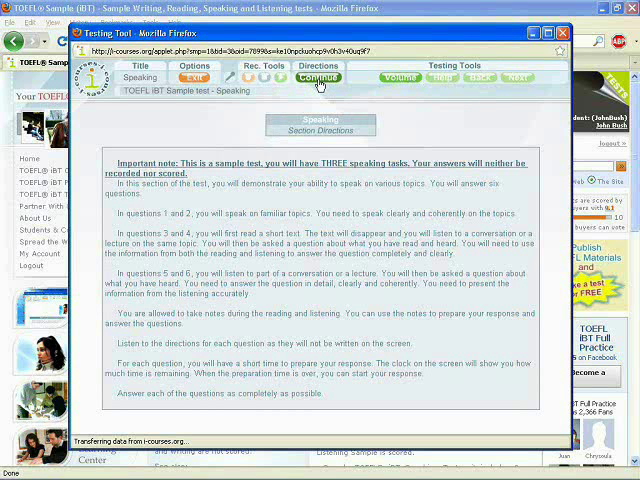
Begin Speaking question 1 about a childhood reminder with its 45-second response time
{"action": "left_click", "coordinate": [314, 78]}
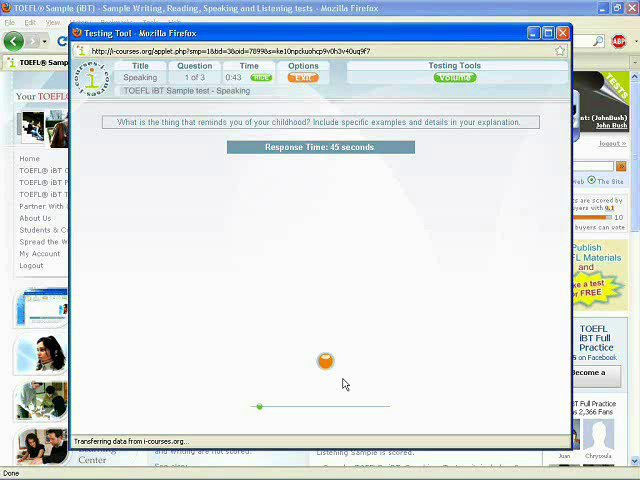
{"action": "mouse_move", "coordinate": [376, 372]}
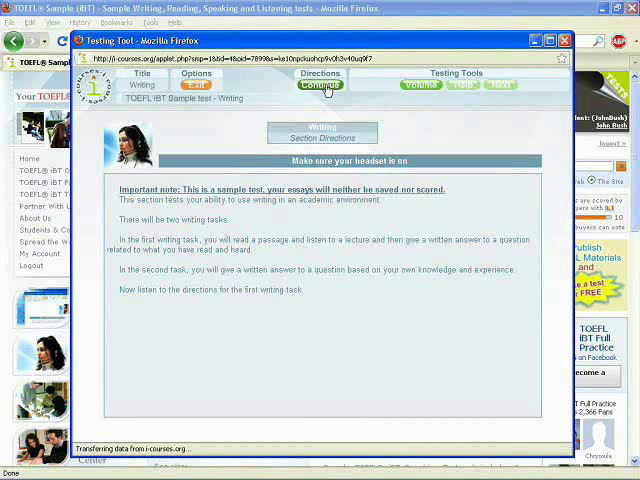
Continue past the Writing Section Directions into question 1 of 2 with its lecture video
{"action": "left_click", "coordinate": [320, 86]}
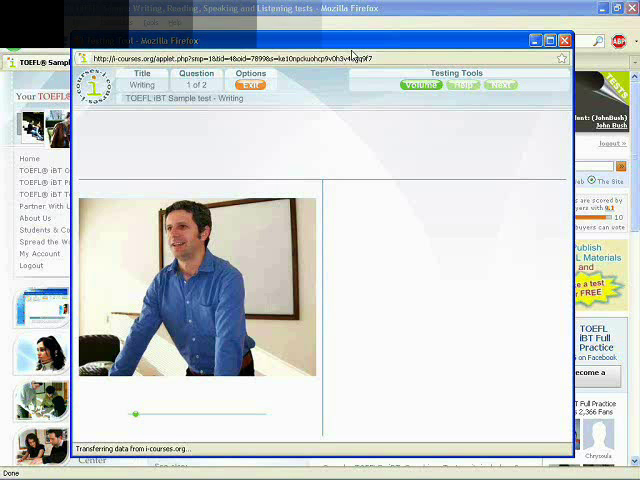
{"action": "left_click", "coordinate": [500, 92]}
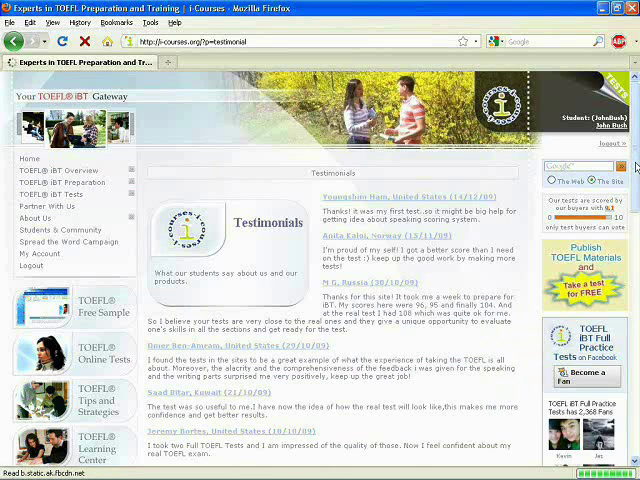
Scroll down to reveal further reviews from Ukraine, India and Thailand
{"action": "scroll", "scroll_direction": "down", "scroll_amount": 3}
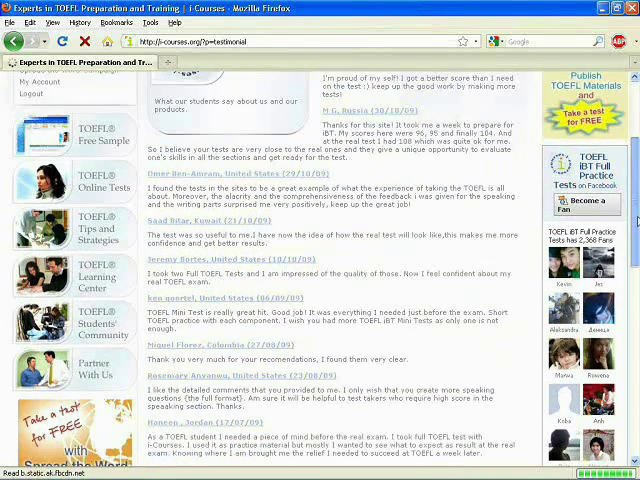
{"action": "scroll", "scroll_direction": "down", "scroll_amount": 3}
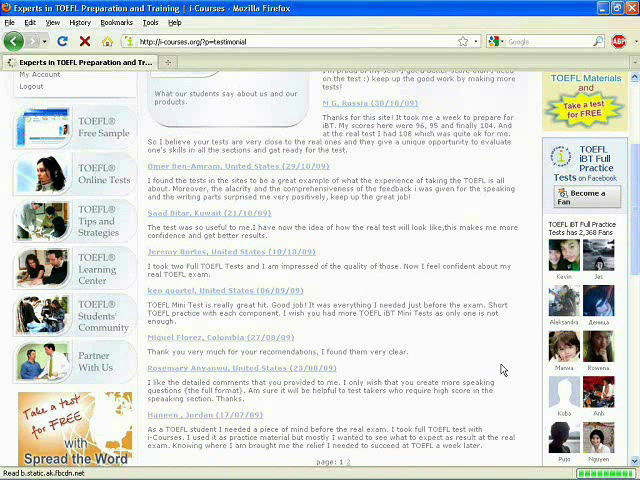